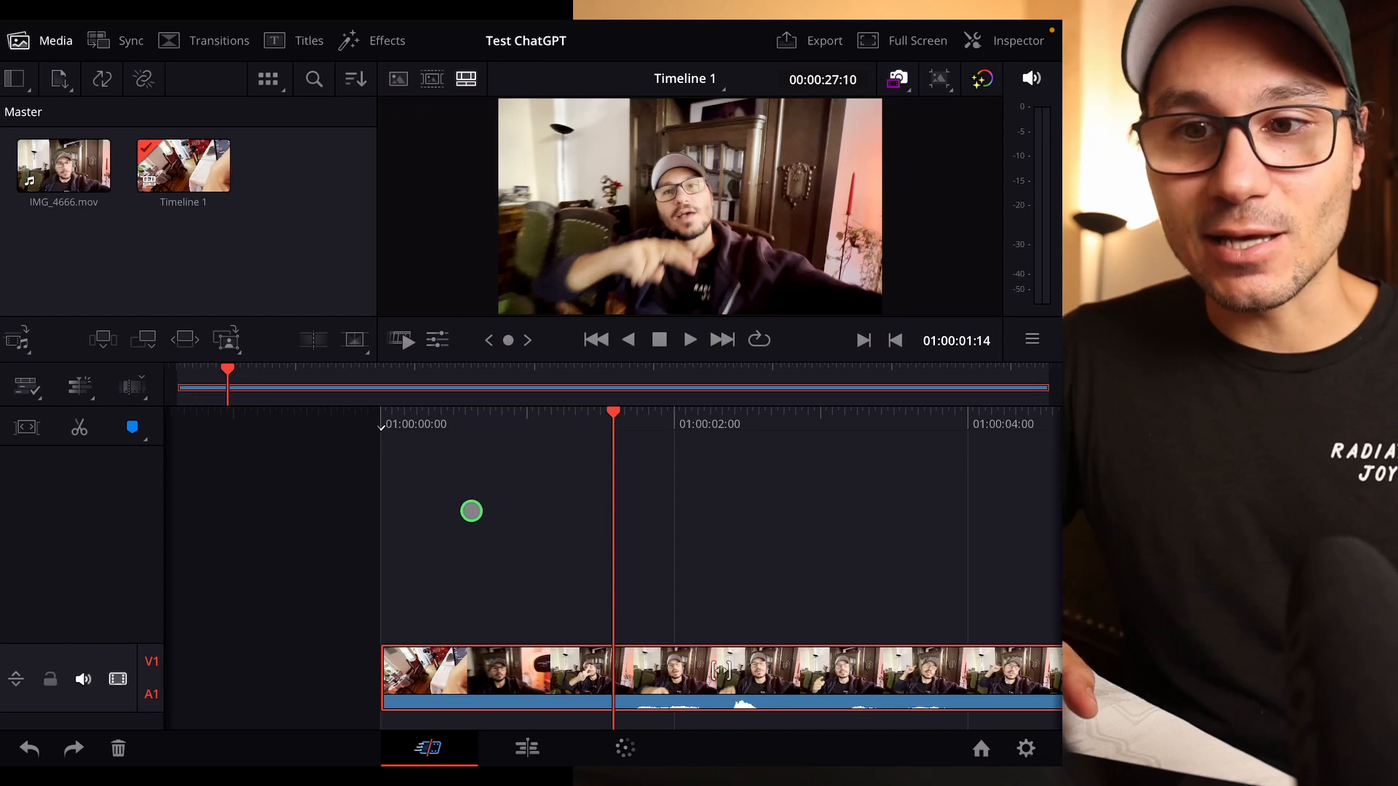
Step: Create English subtitles from the clip's audio via the timeline actions menu
left_click(184, 164)
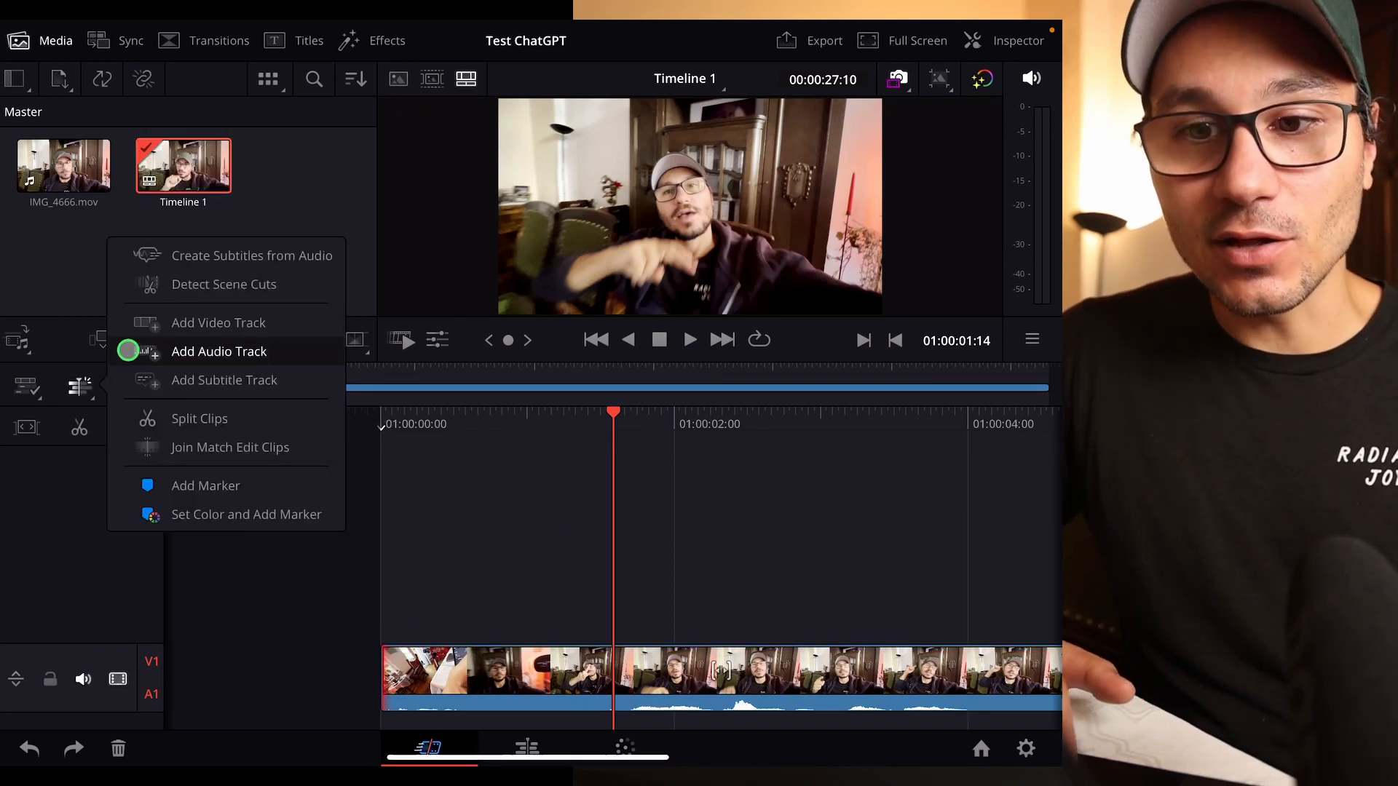
left_click(251, 256)
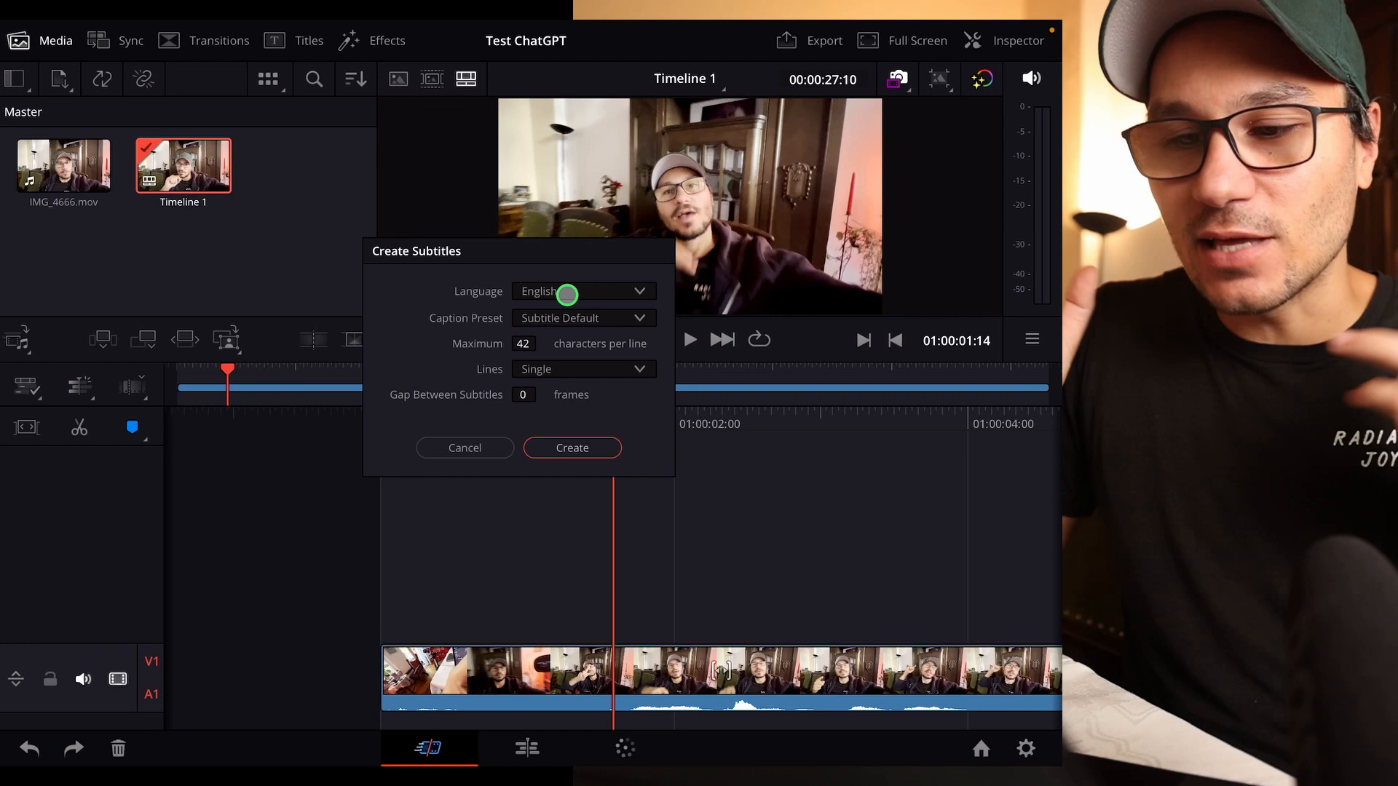
mouse_move(586, 306)
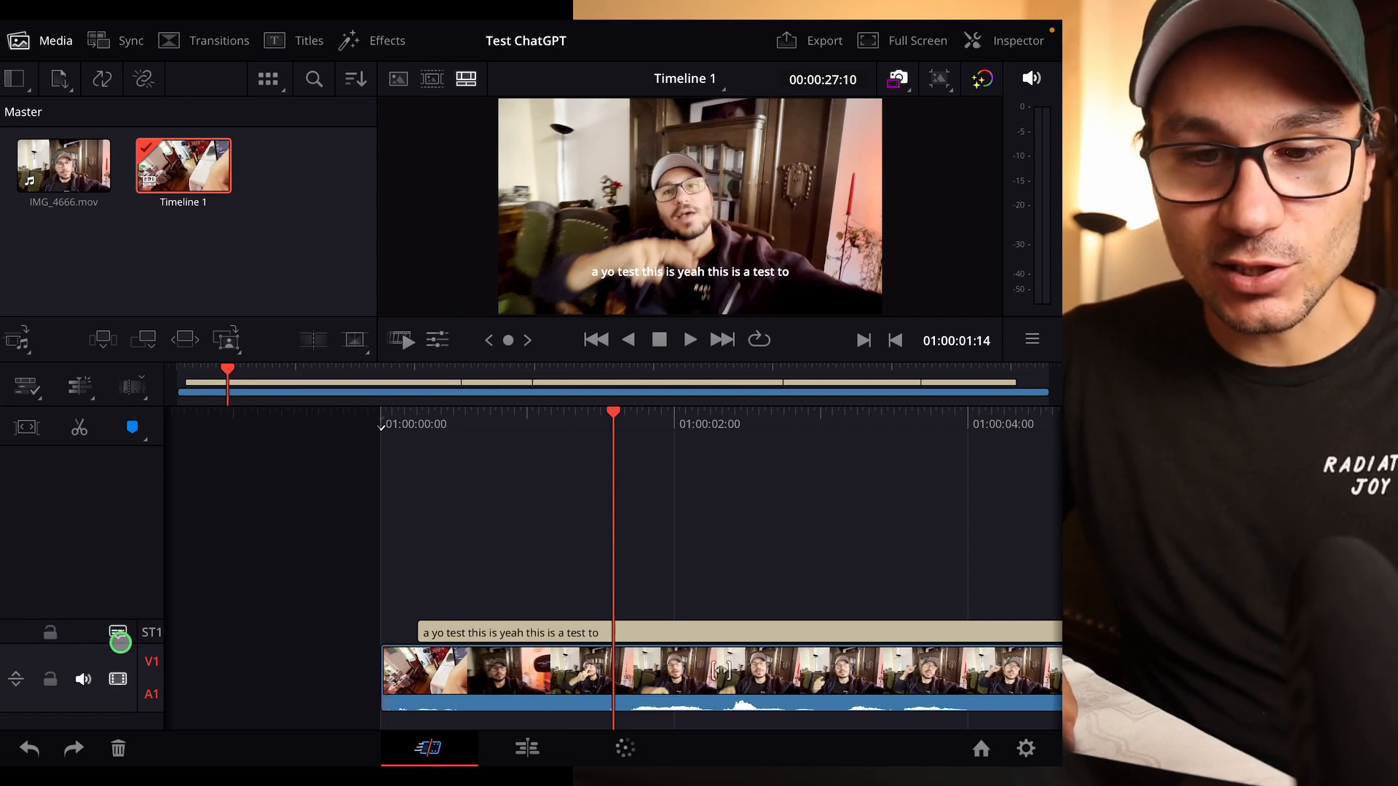
Step: Export the Subtitle 1 track as Subtitle EN.srt to the Downloads folder
right_click(118, 642)
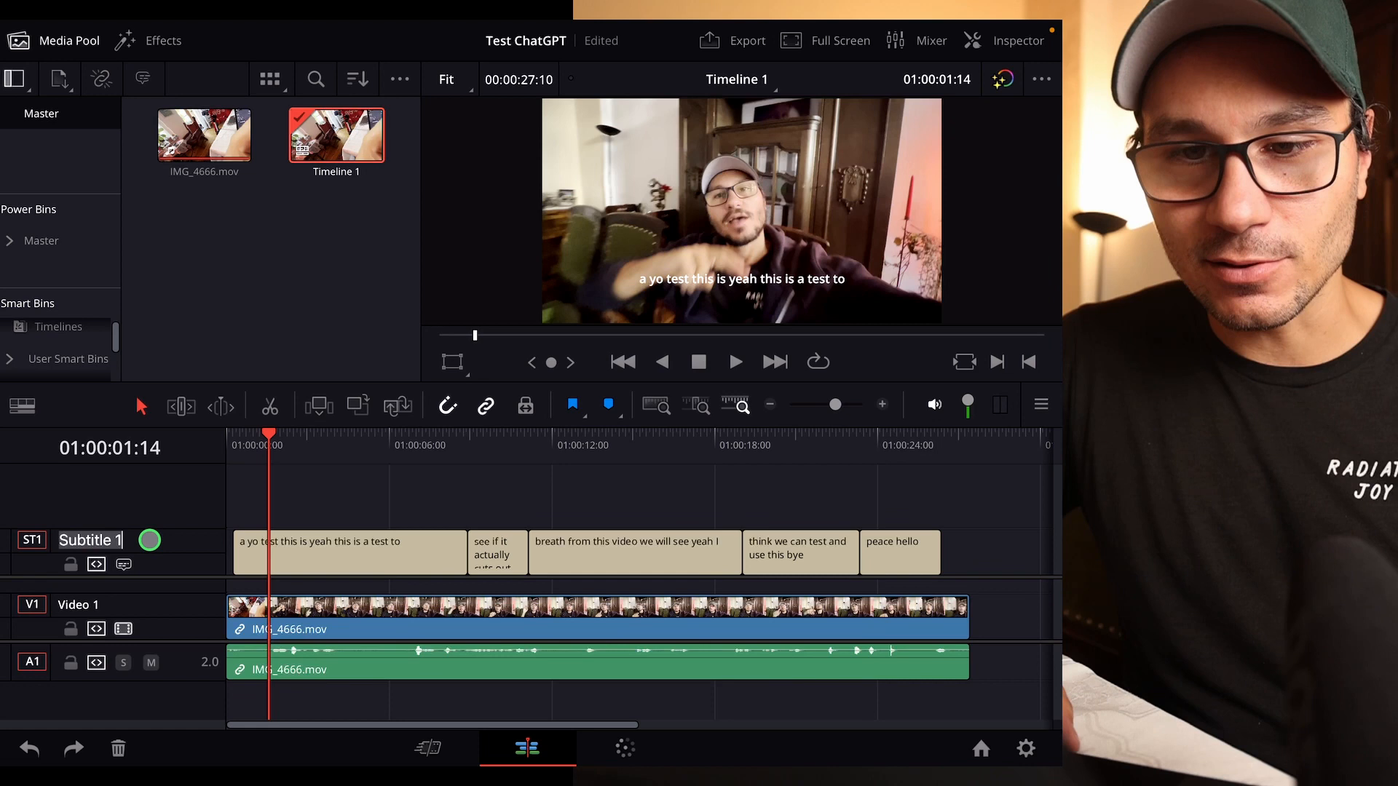
right_click(84, 539)
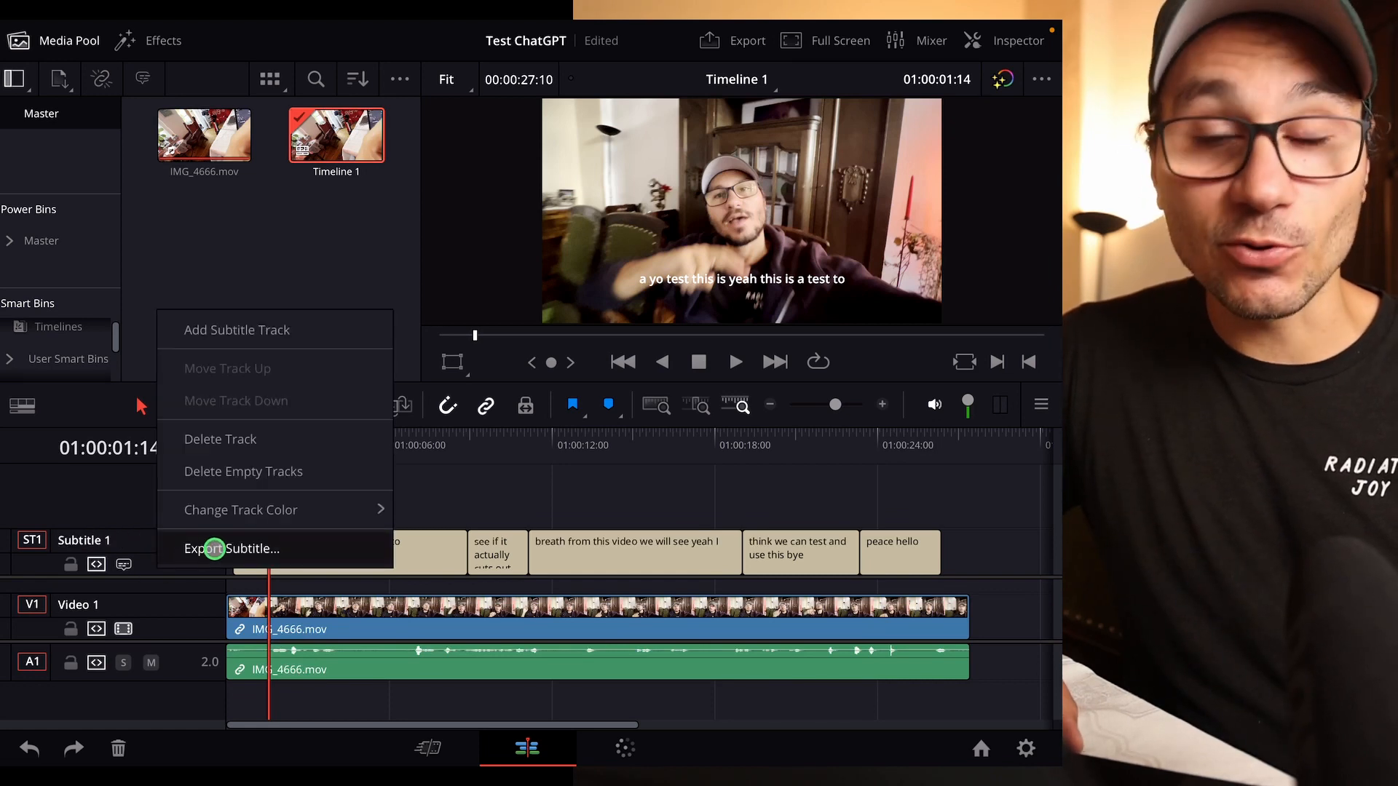
left_click(234, 549)
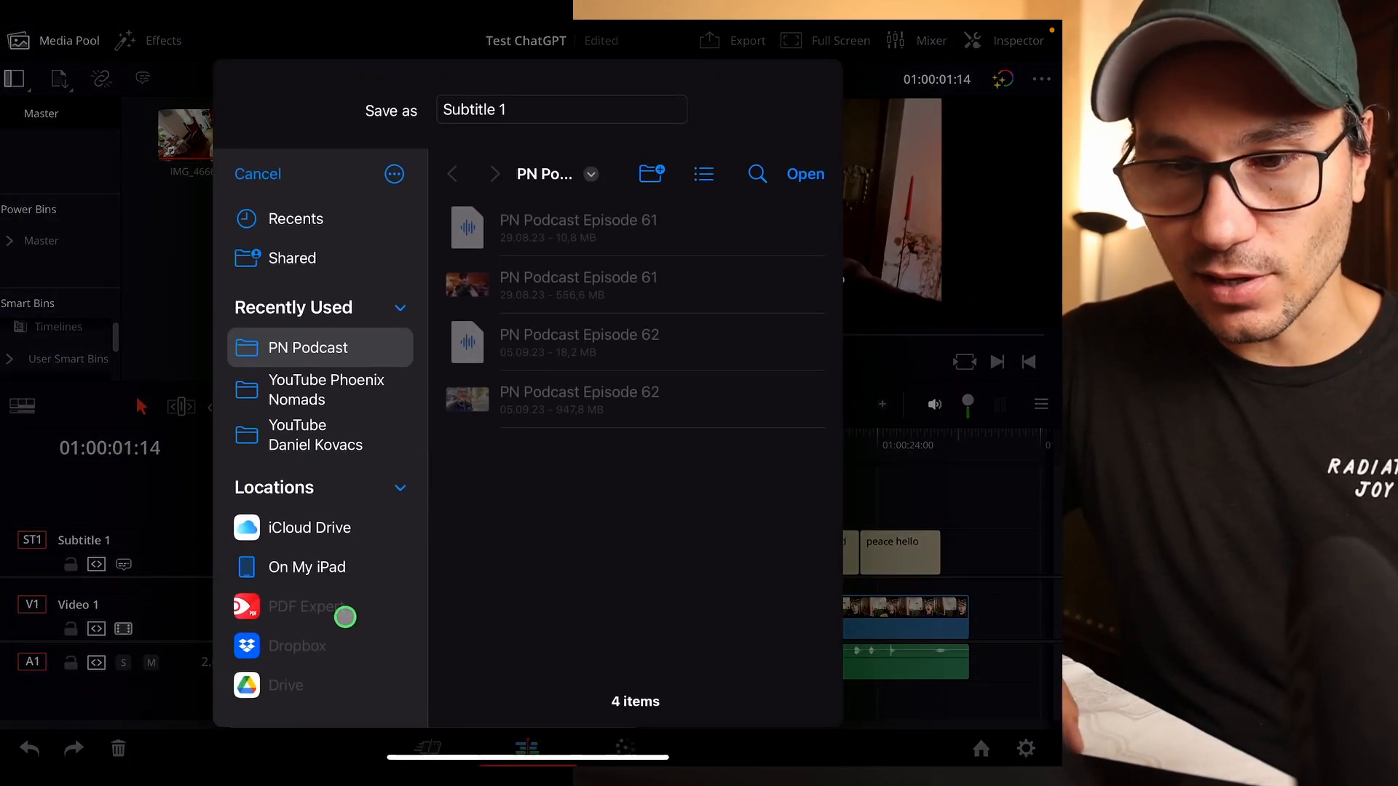
left_click(308, 648)
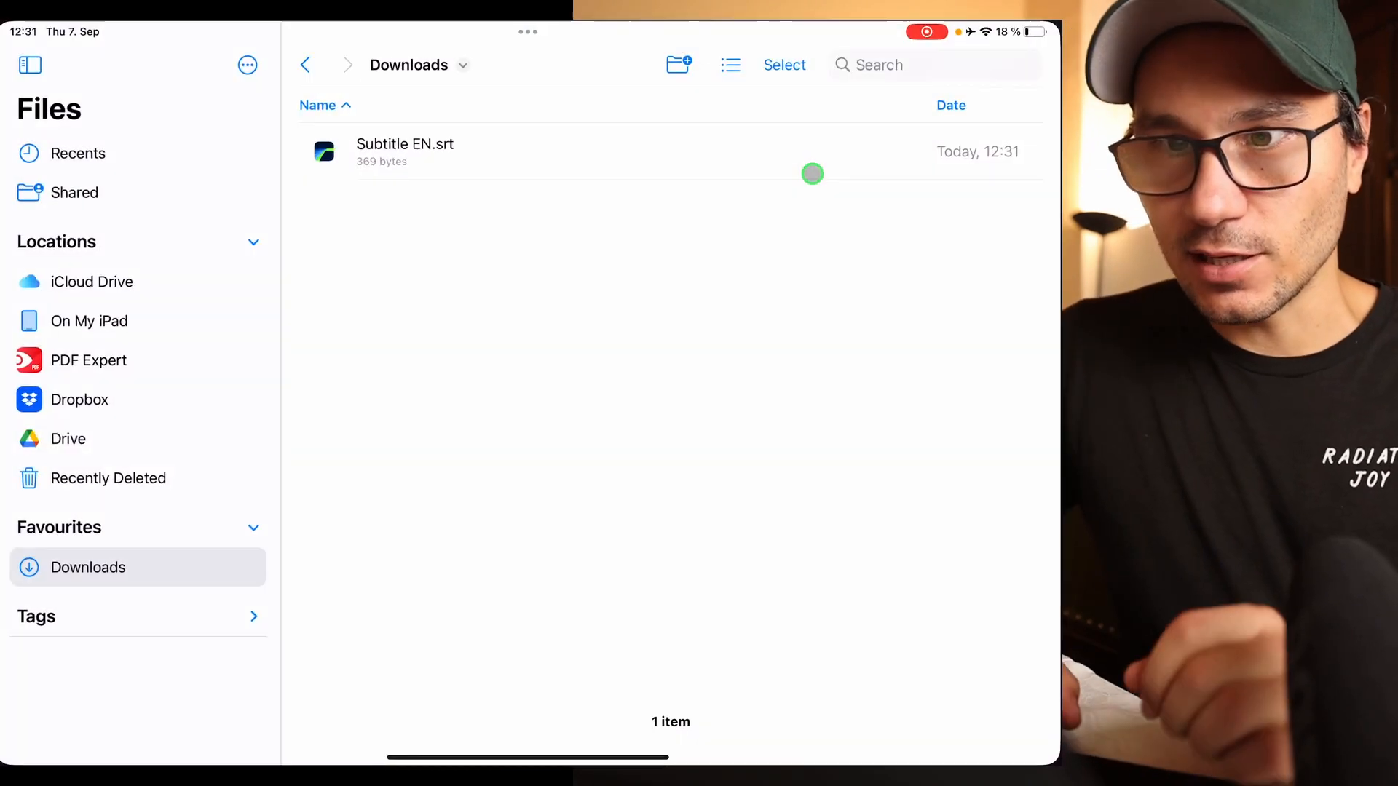
mouse_move(509, 279)
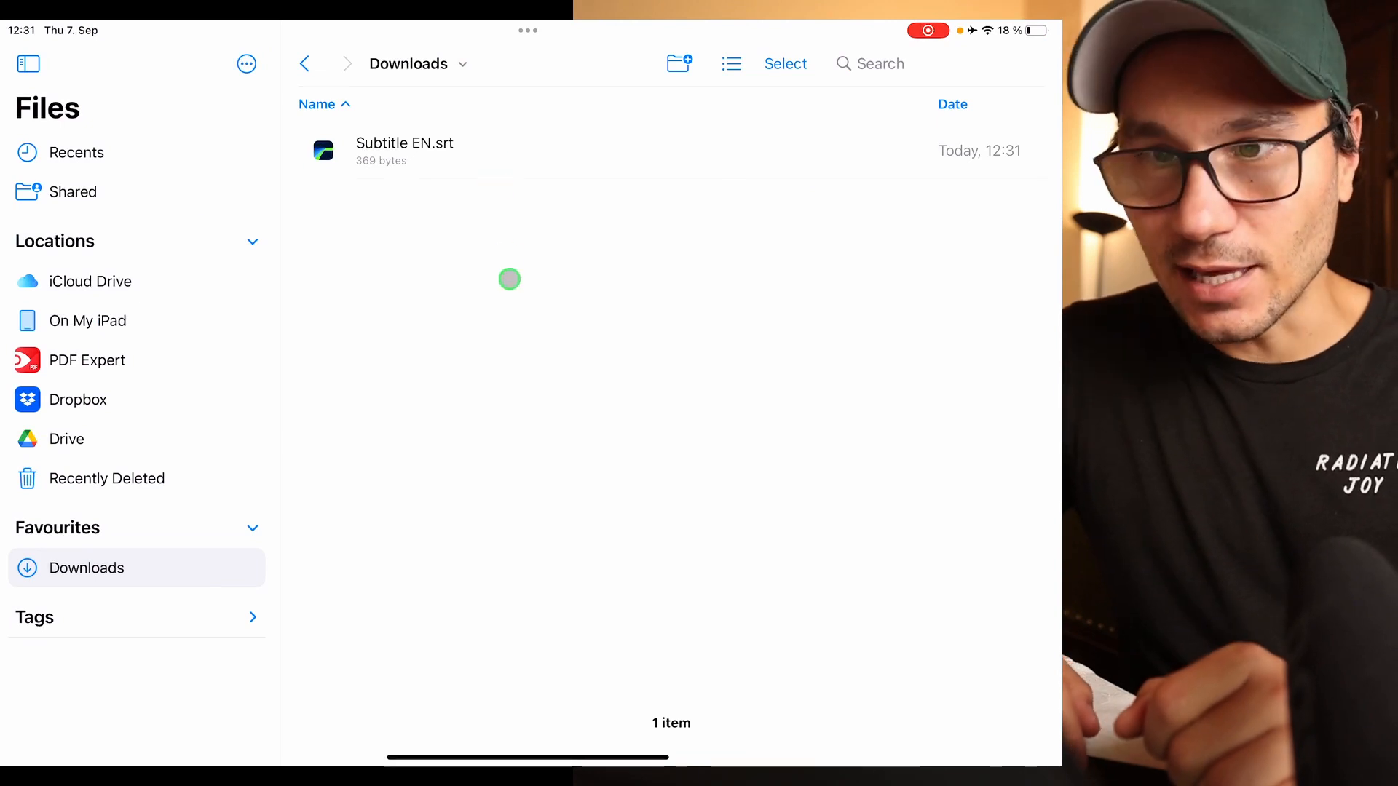
mouse_move(540, 275)
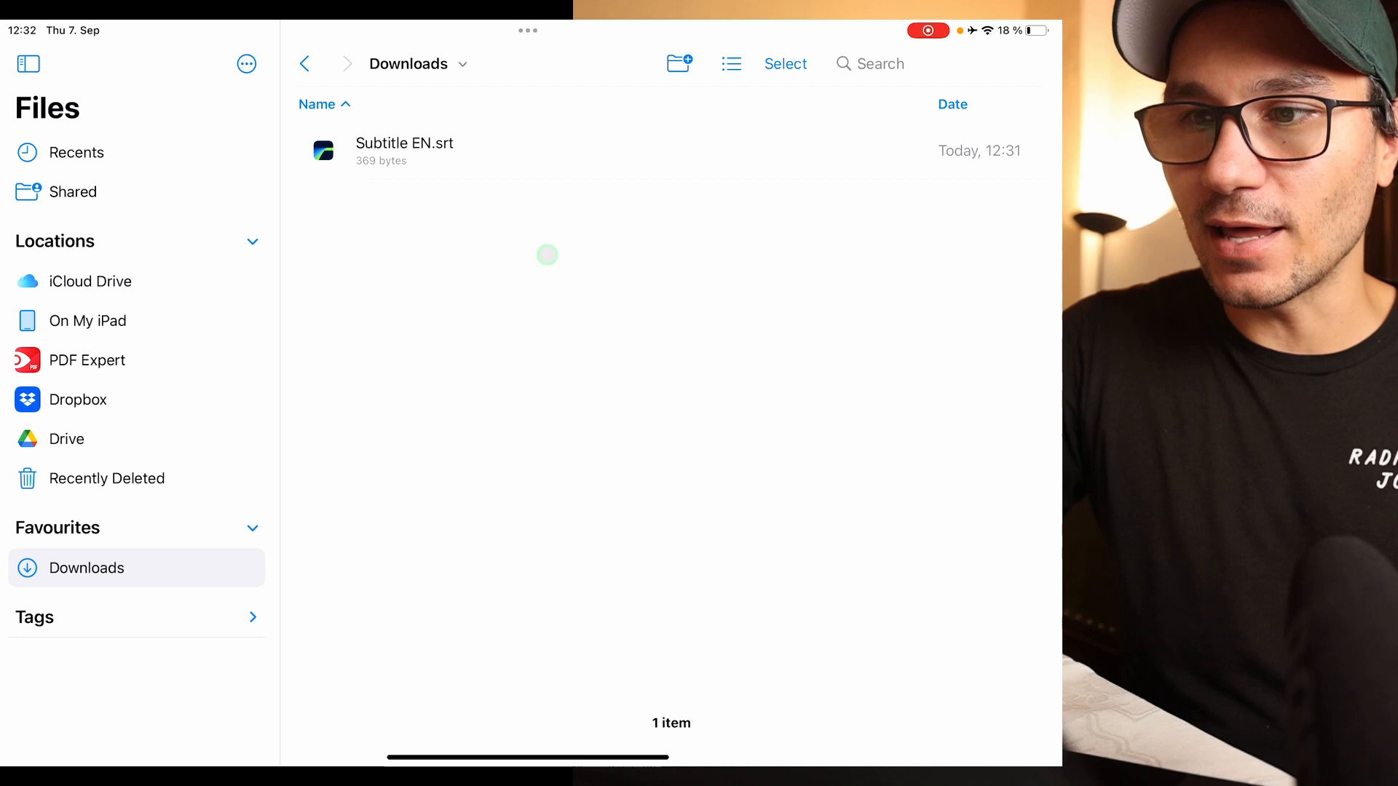
Step: Share Subtitle EN.srt from Downloads and move to a fresh ChatGPT chat in Safari
right_click(404, 150)
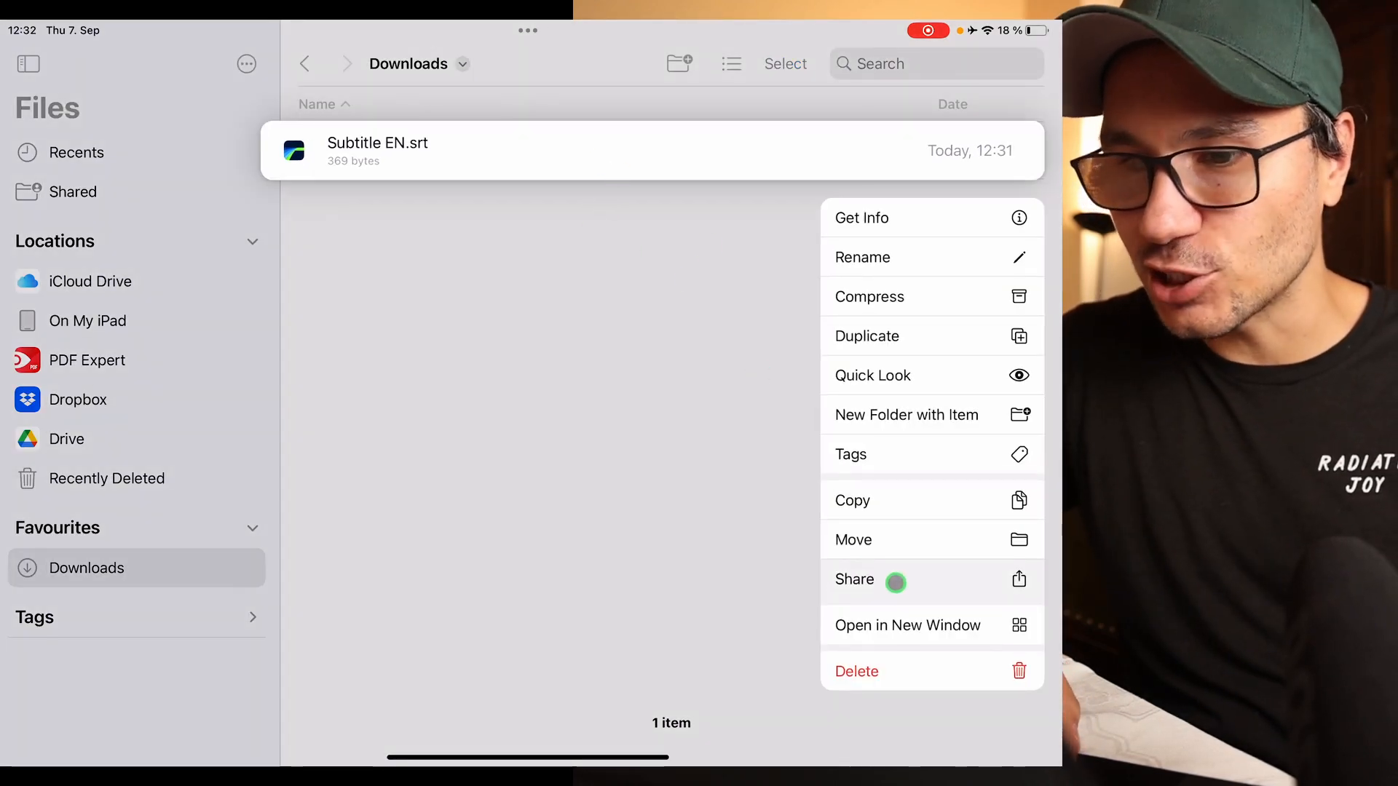
left_click(855, 578)
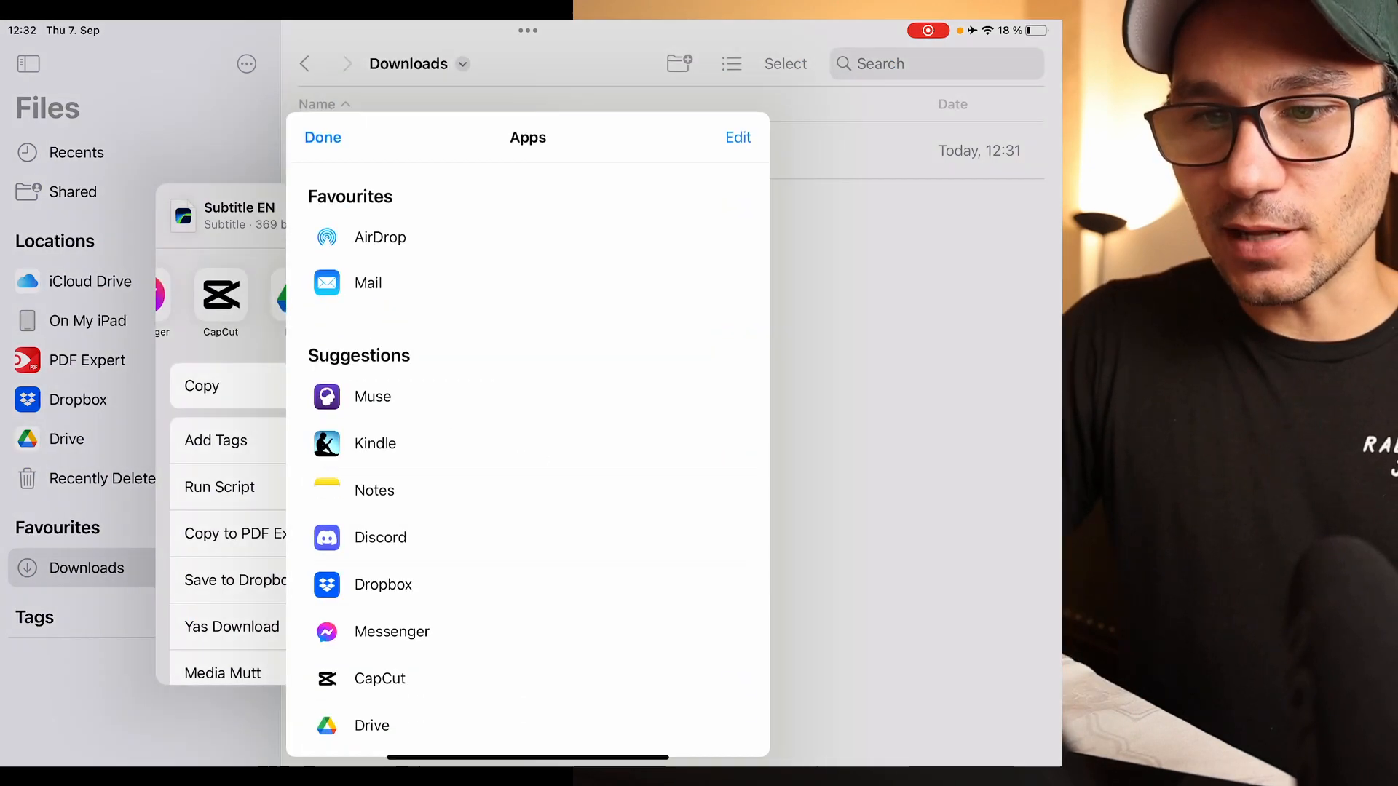
scroll("down", 3)
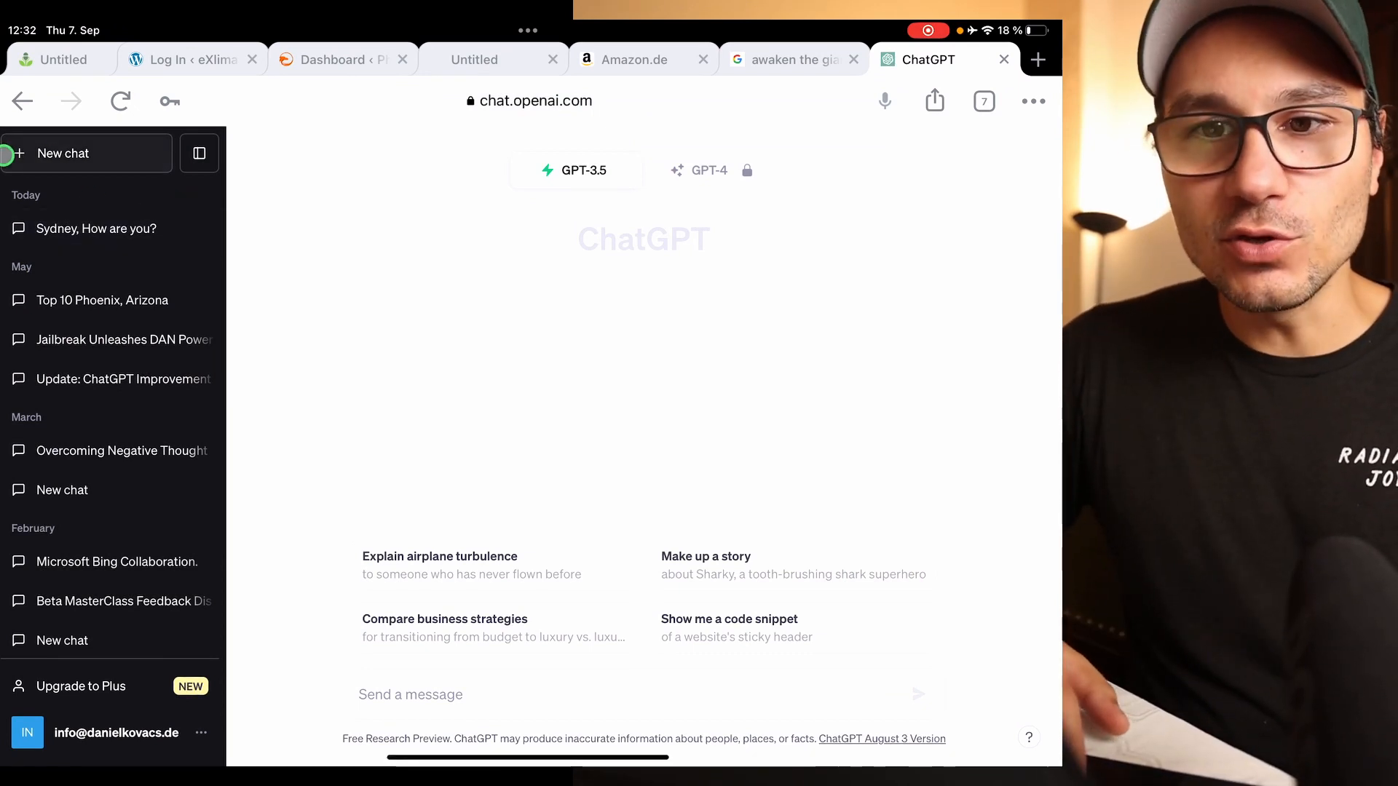
Step: Ask ChatGPT to translate the pasted SRT subtitle file into German
left_click(410, 695)
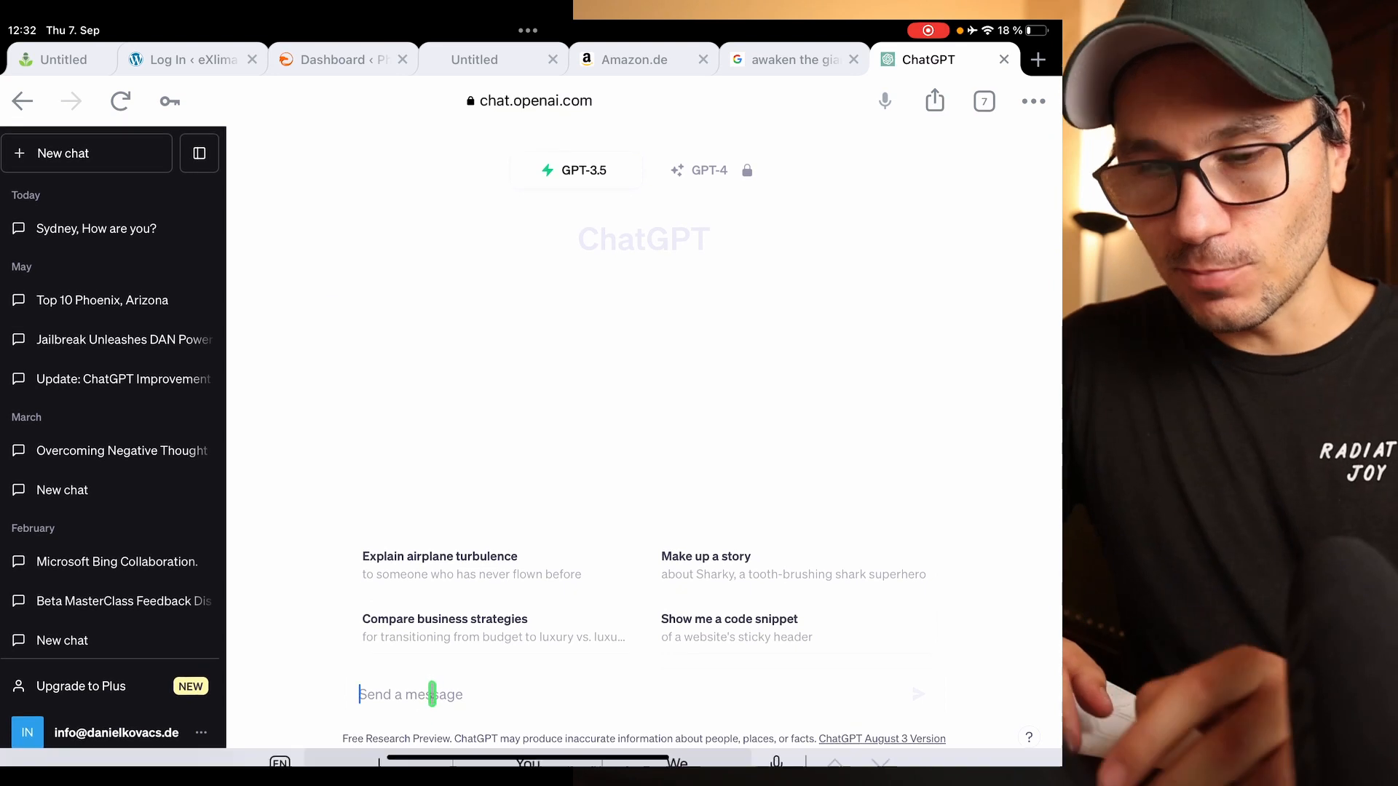
type("Can you help me translate this srt Subtilte File")
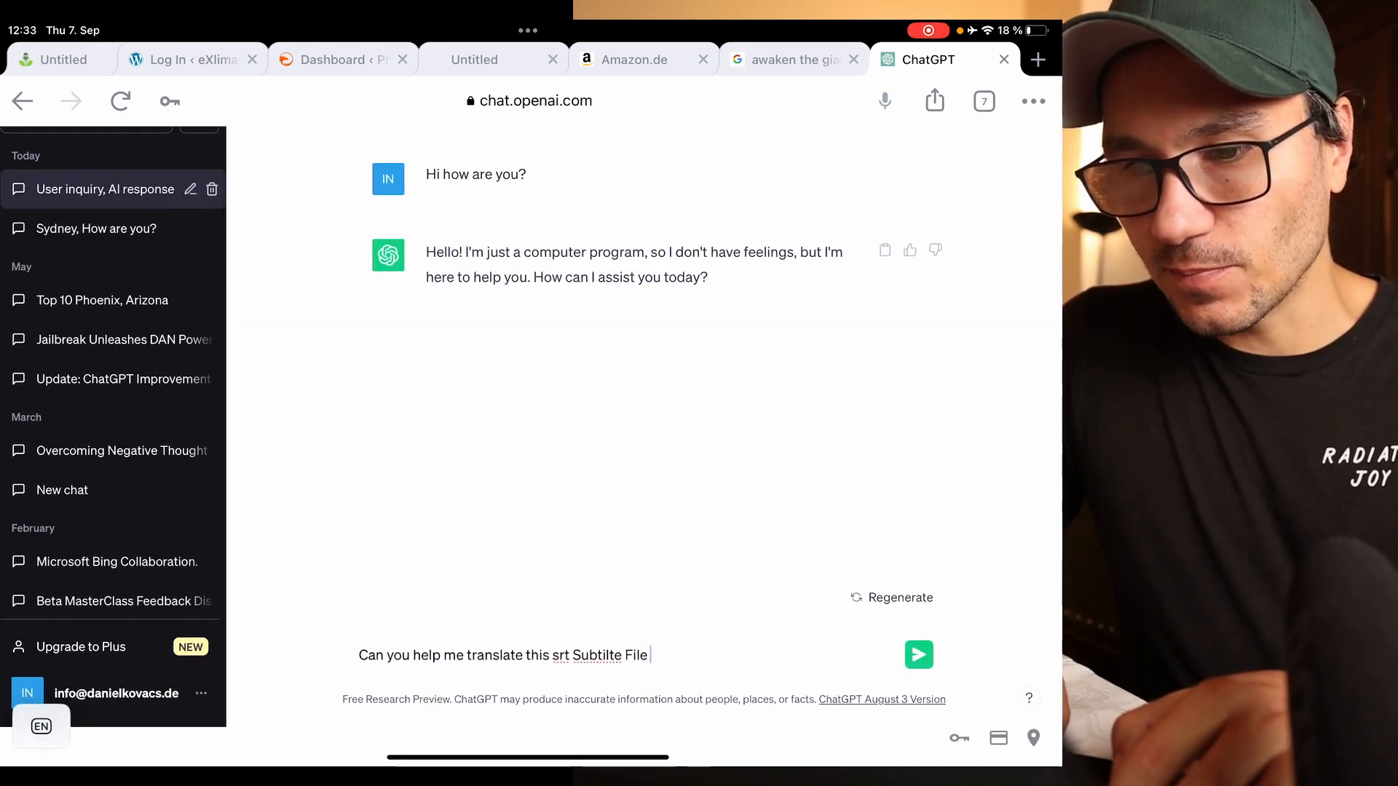
type("into Ger")
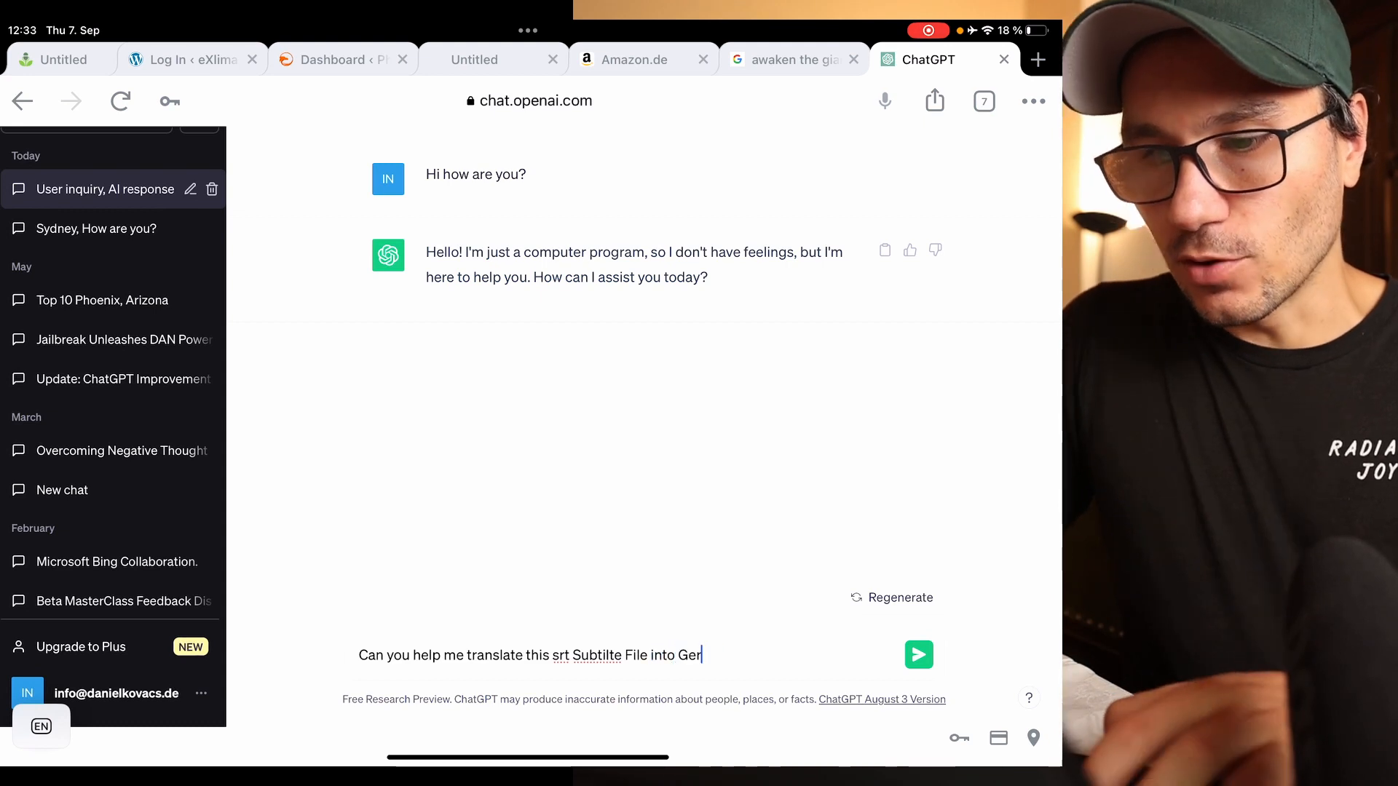
type("man")
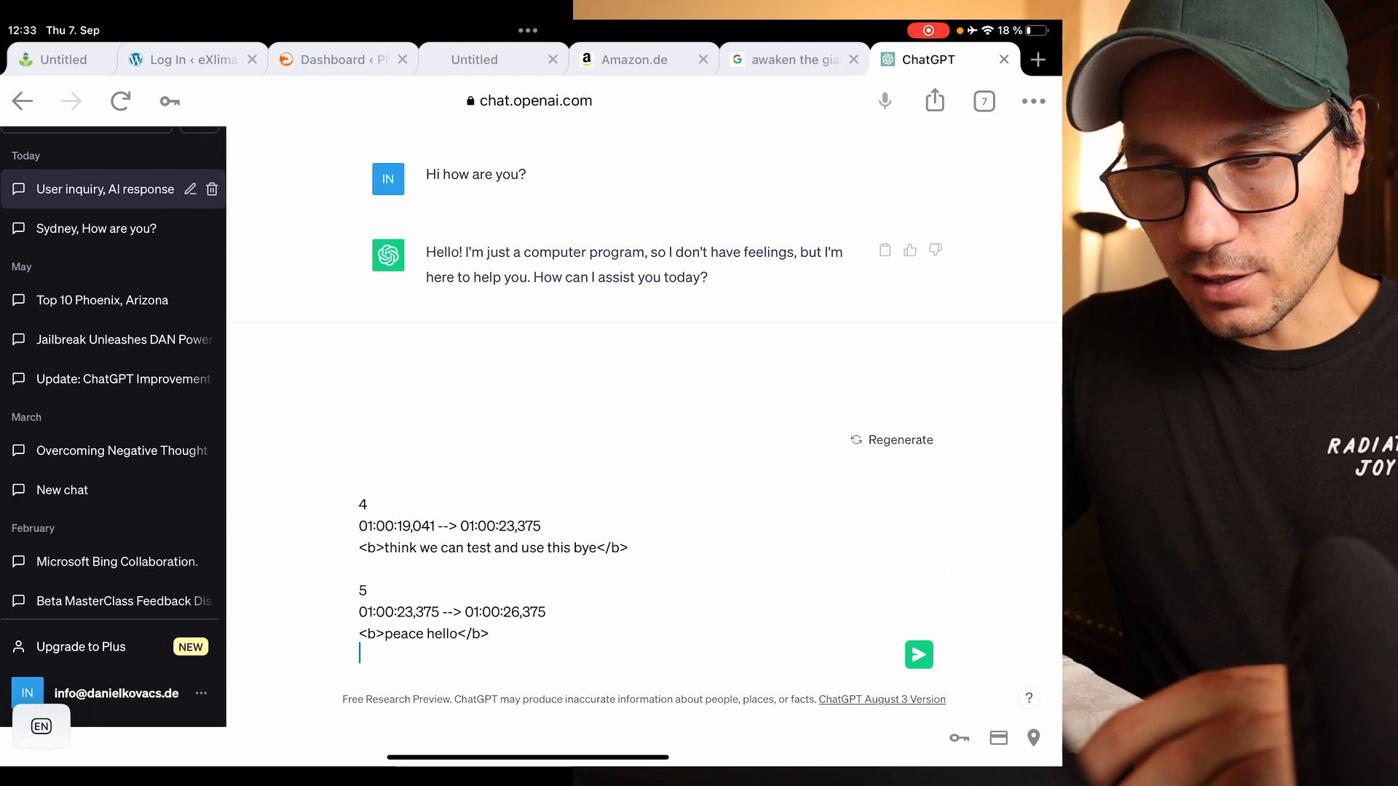
left_click(919, 654)
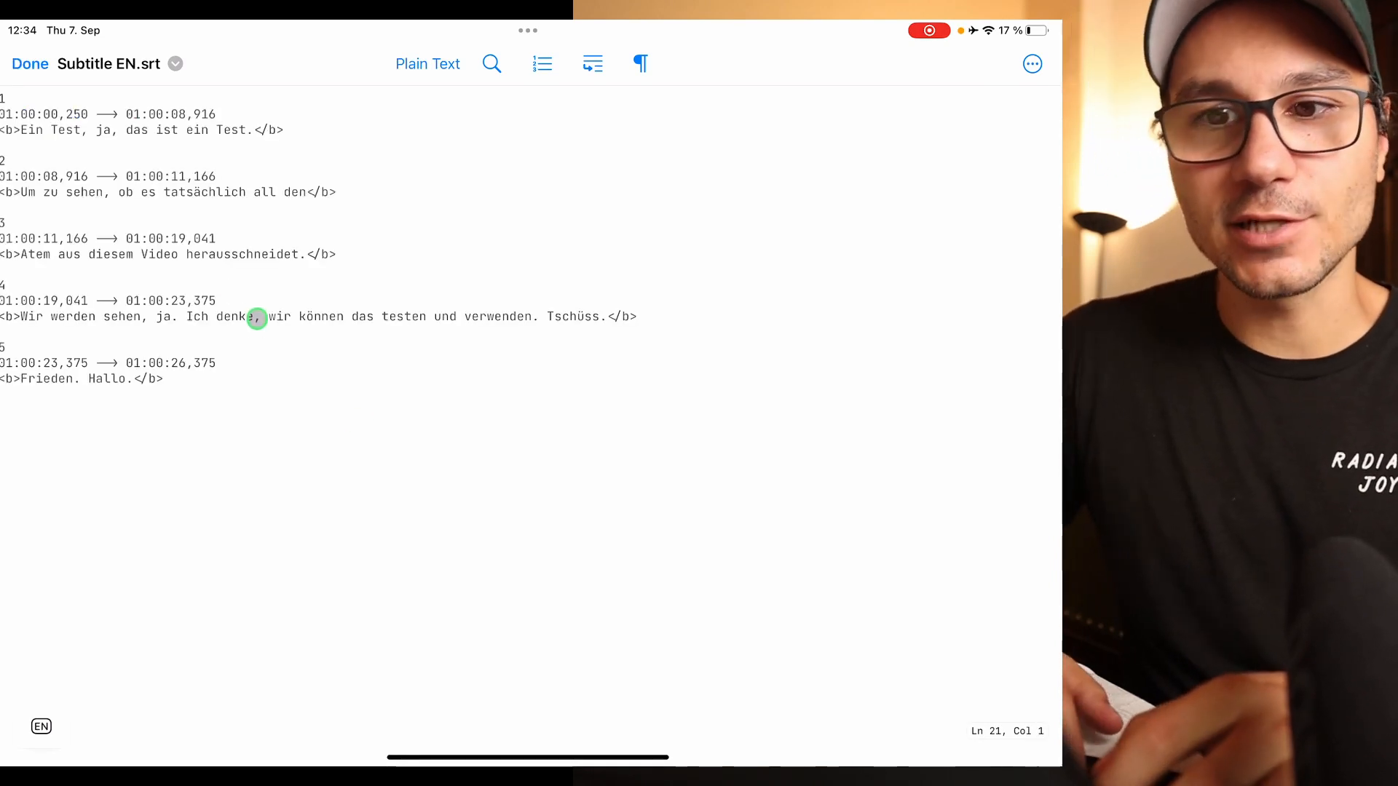
Step: Save the German subtitle file in Runestone and return to Resolve's media pool options
left_click(29, 62)
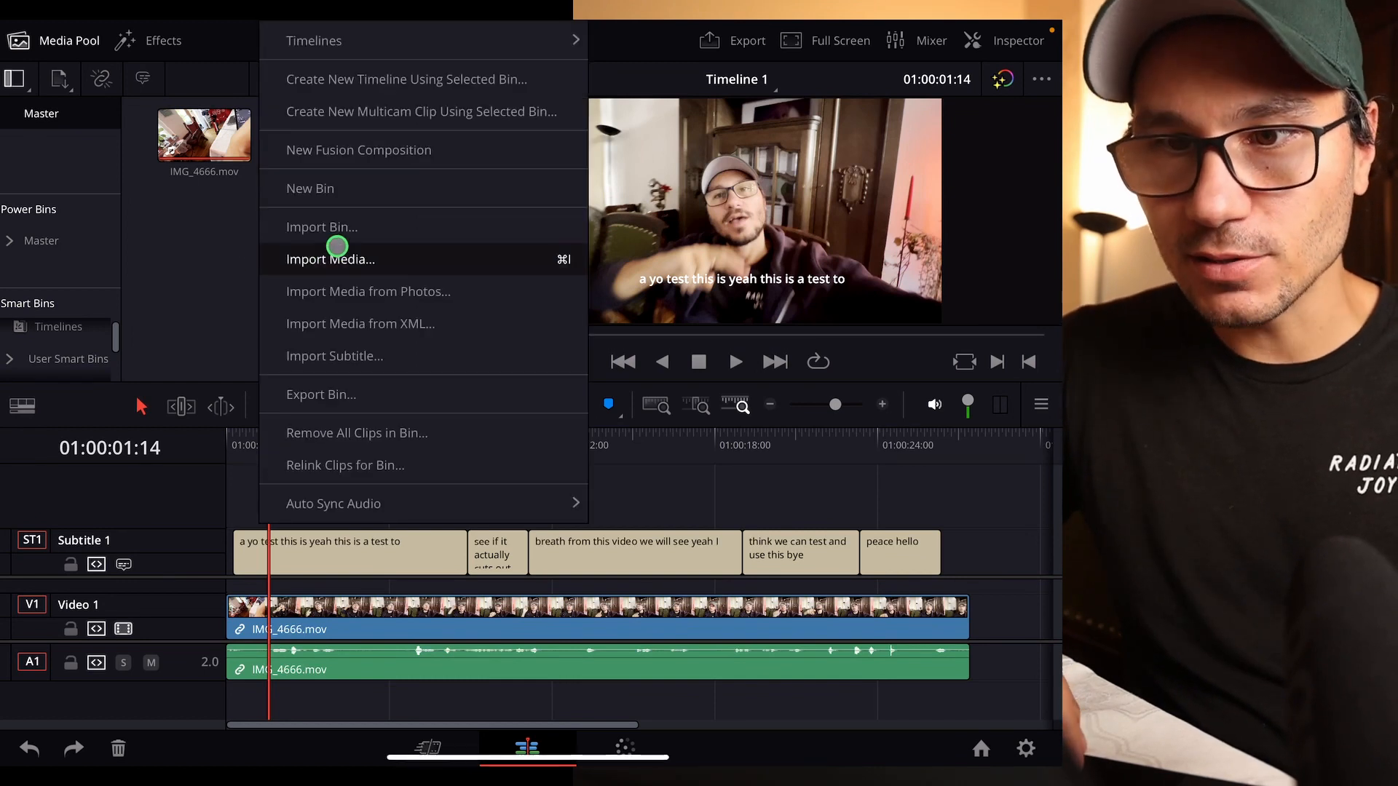
Step: Import the German-translated Subtitle EN.srt from Downloads into the media pool
left_click(335, 355)
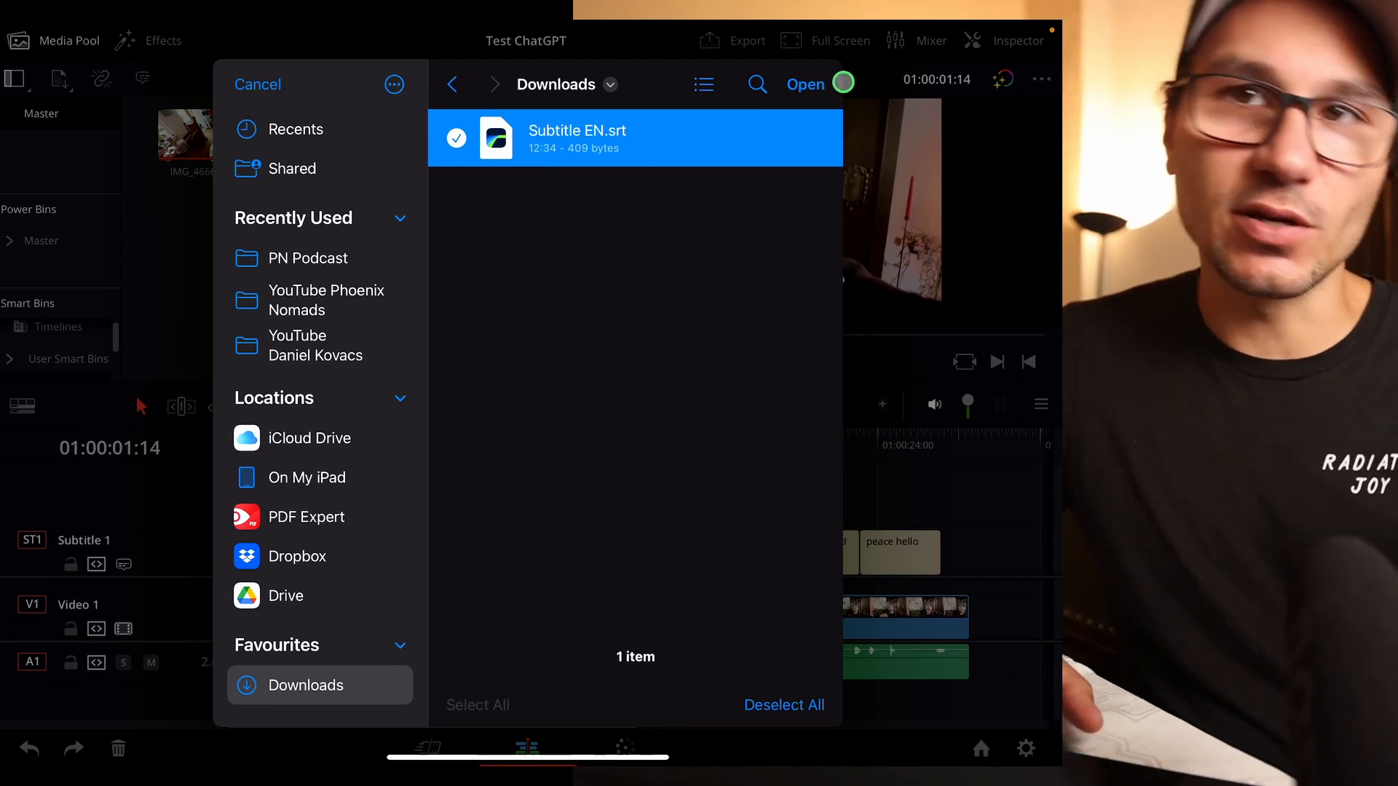
left_click(804, 84)
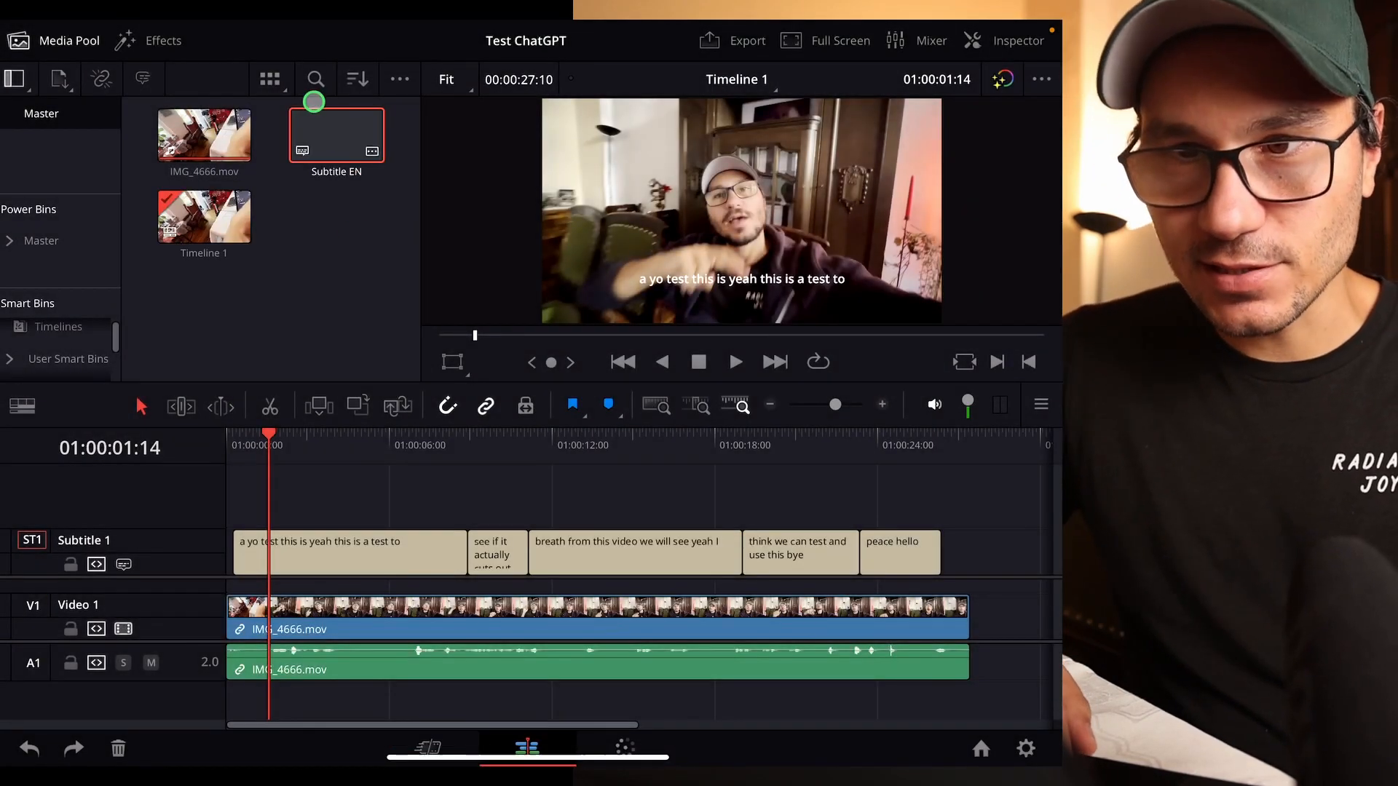